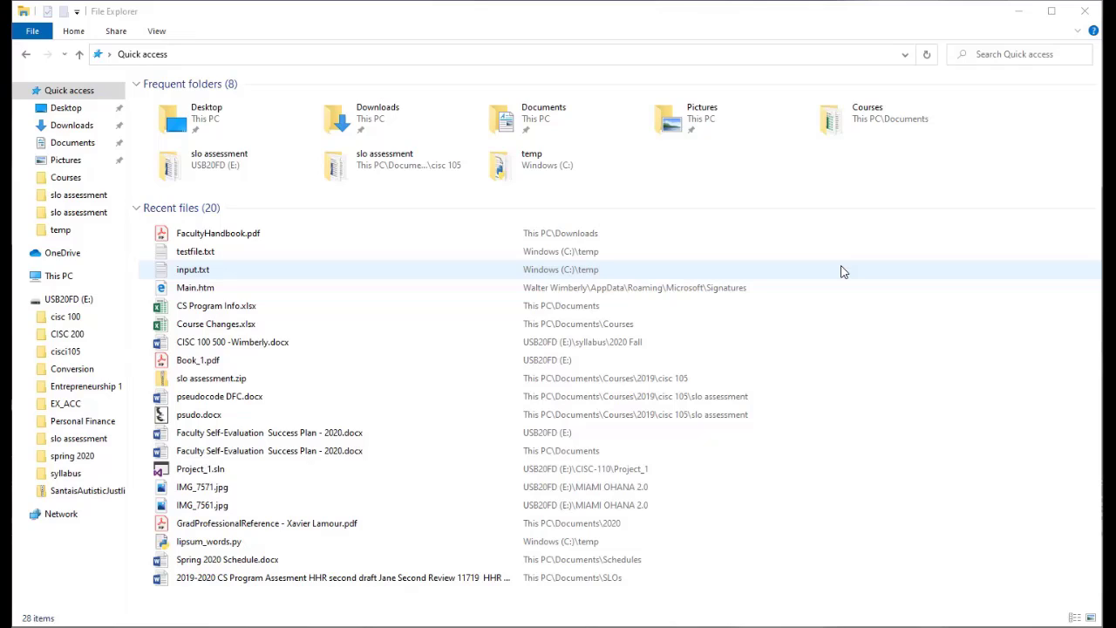
mouse_move(747, 266)
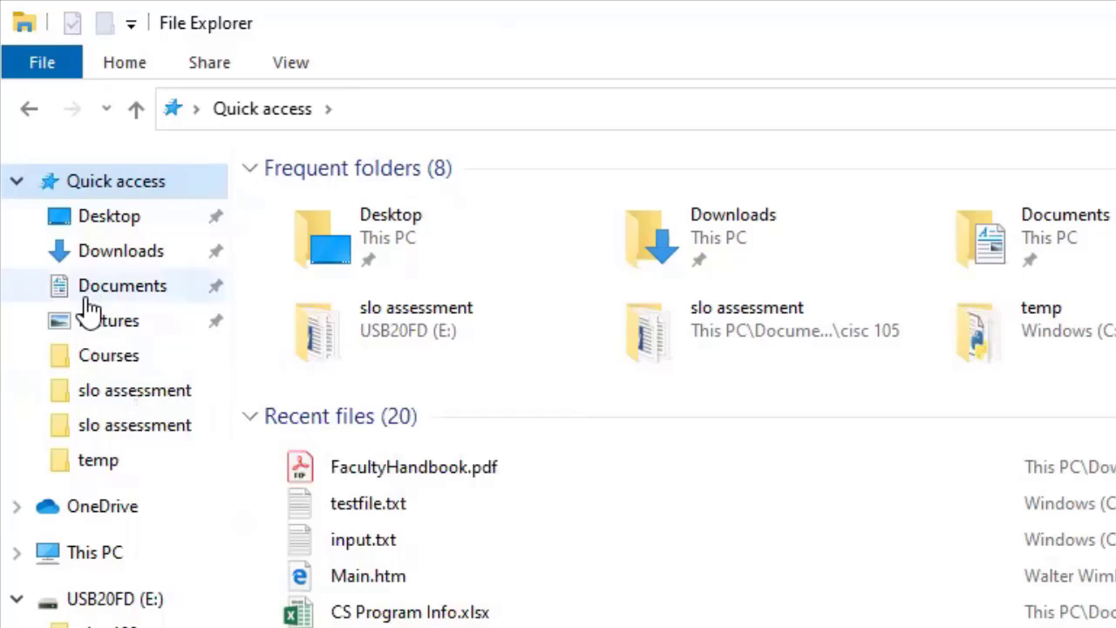
- Show the Quick access context menus for Pictures and slo assessment without unpinning anything
right_click(96, 320)
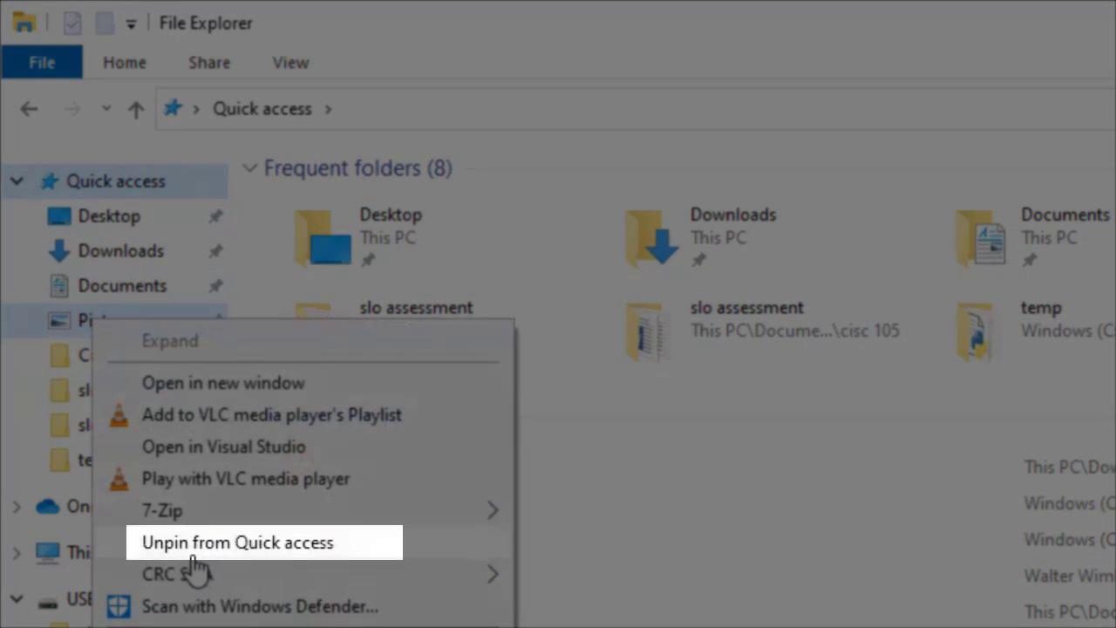
mouse_move(366, 202)
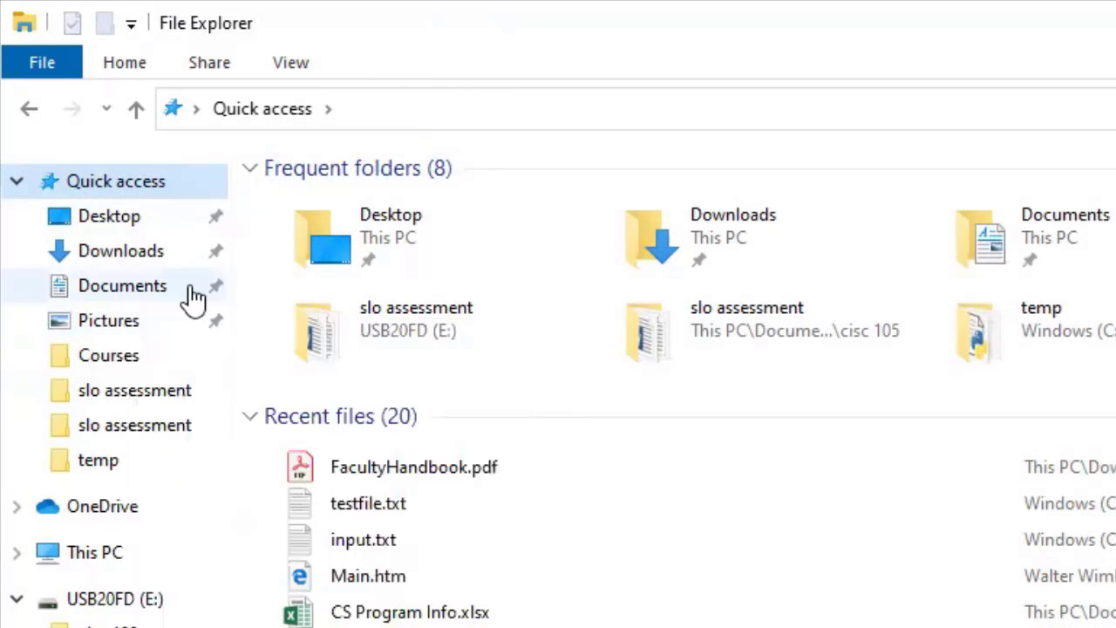
right_click(134, 390)
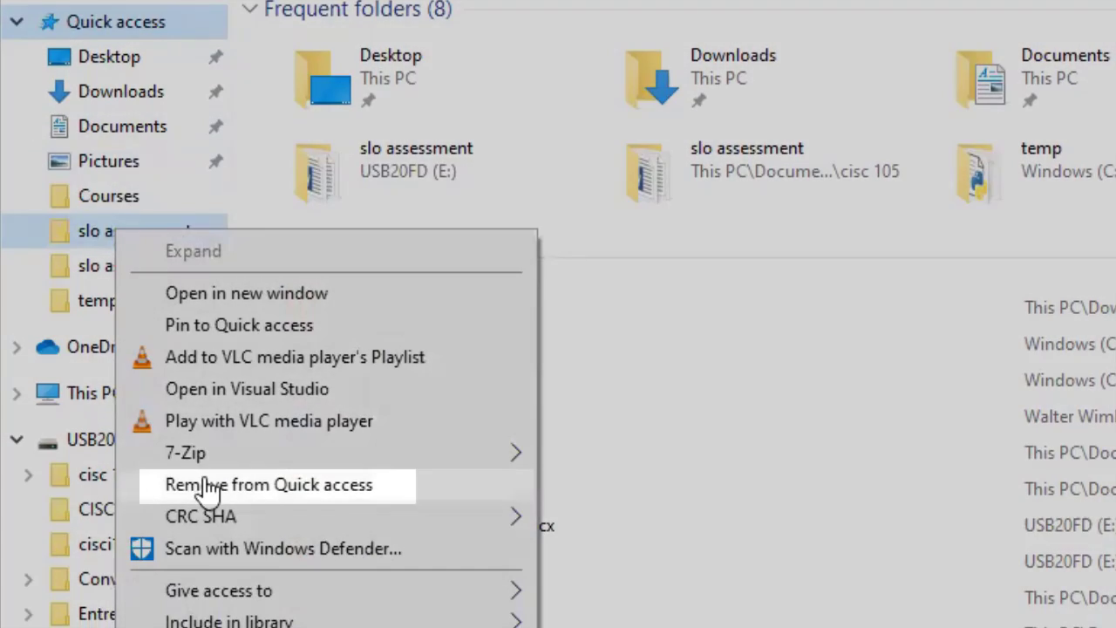
mouse_move(192, 493)
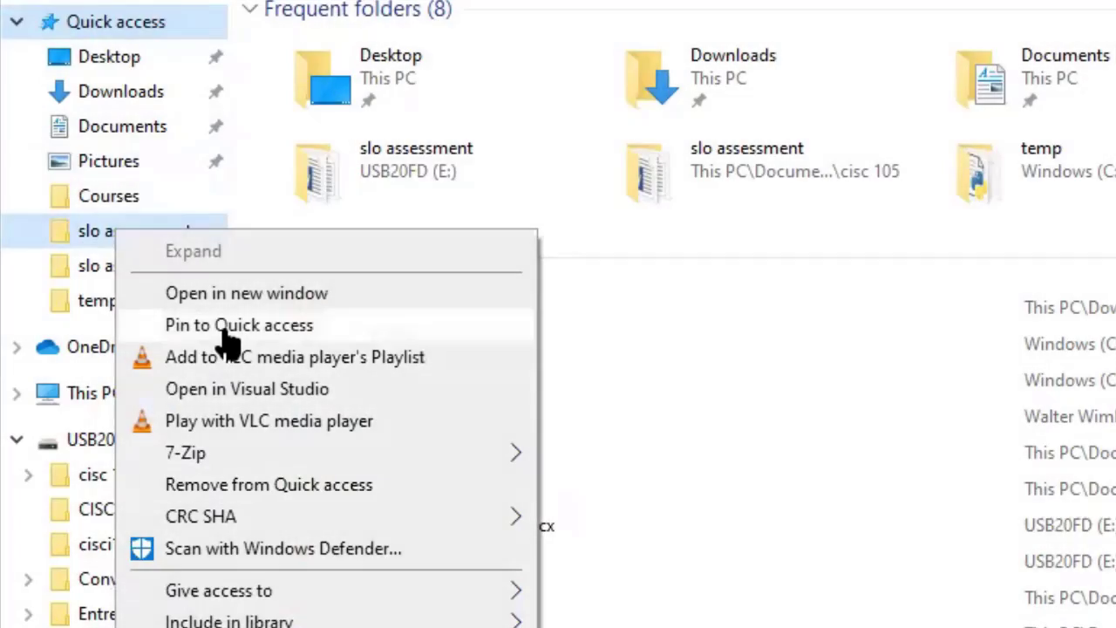
mouse_move(239, 325)
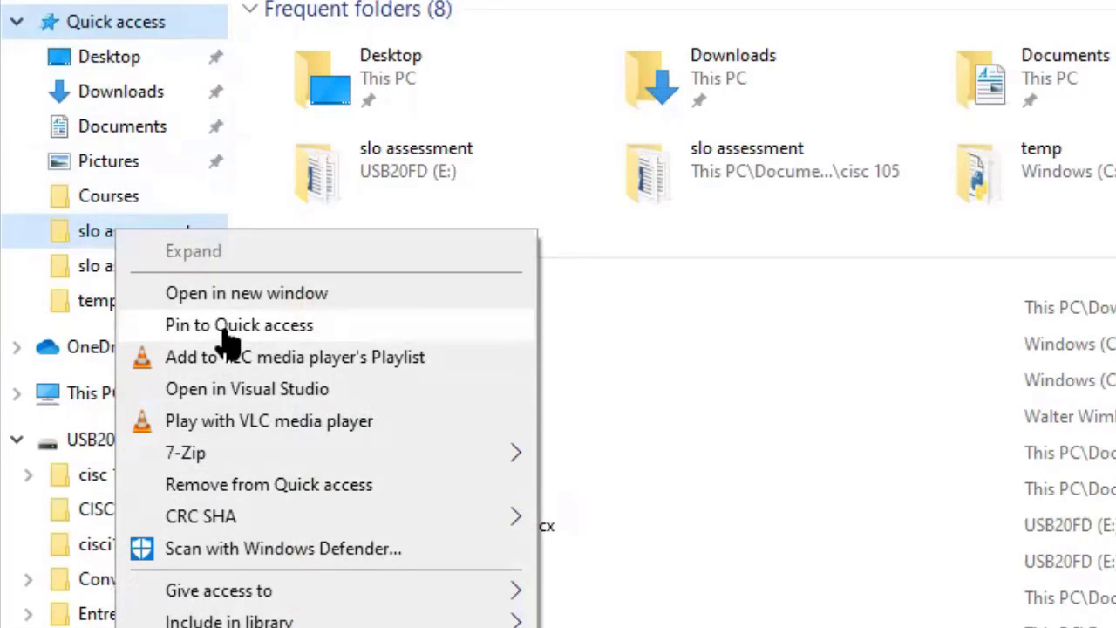
mouse_move(231, 336)
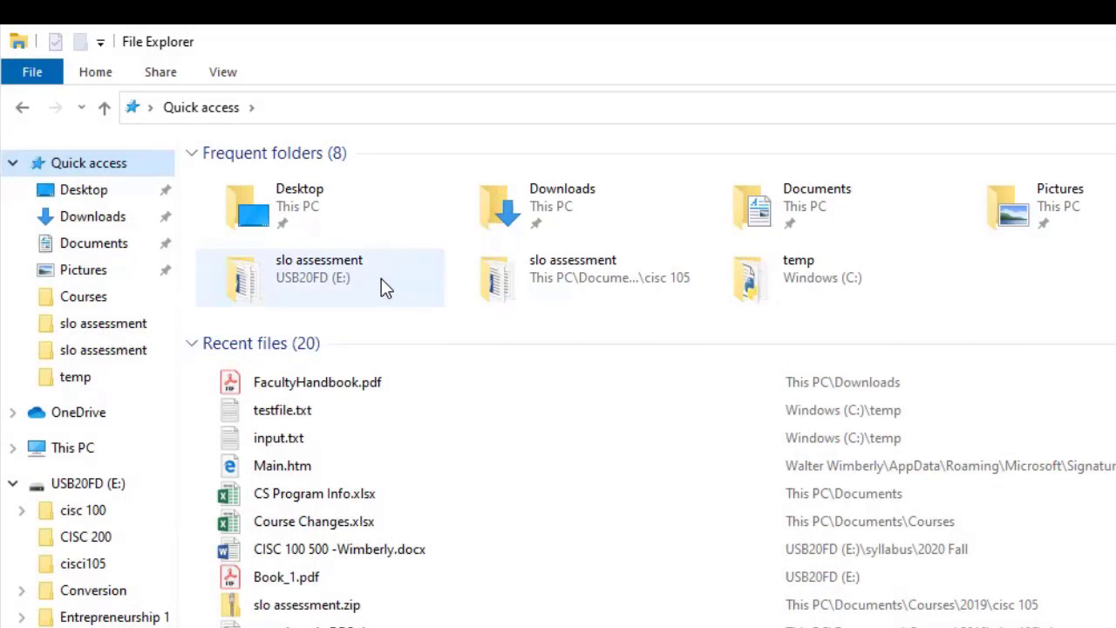
mouse_move(460, 279)
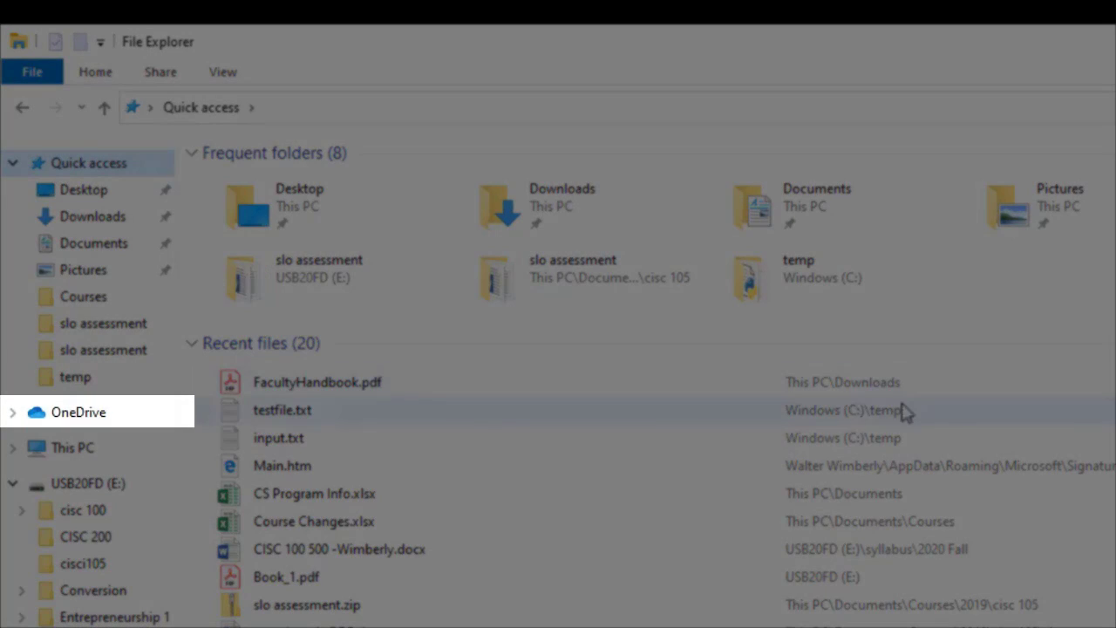
mouse_move(136, 423)
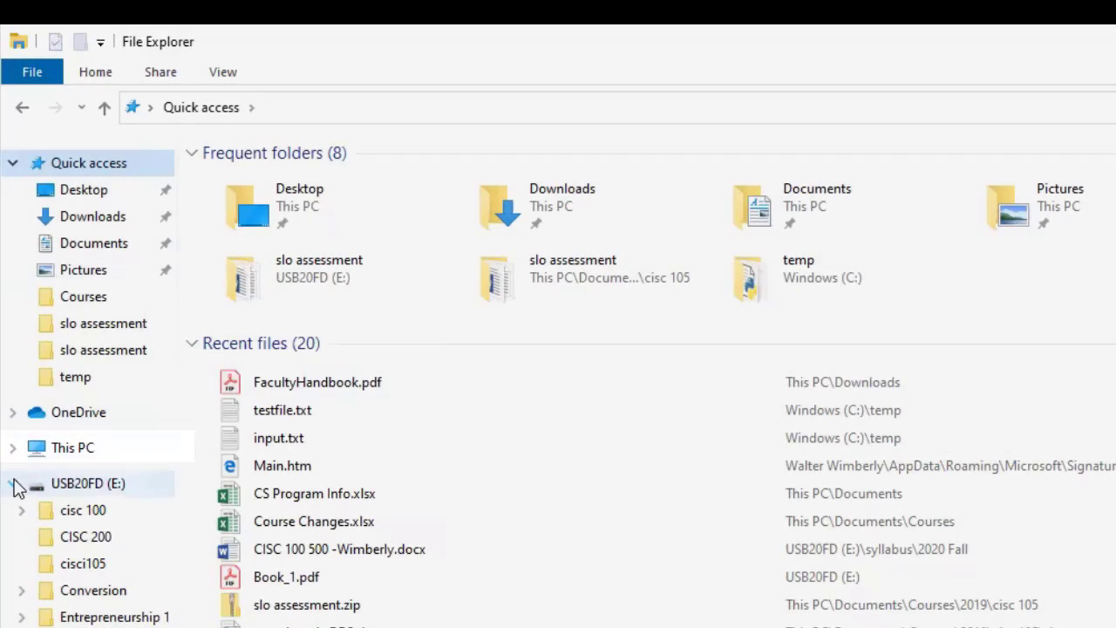
- Collapse the USB20FD (E:) branch and expand This PC in the navigation pane
left_click(20, 483)
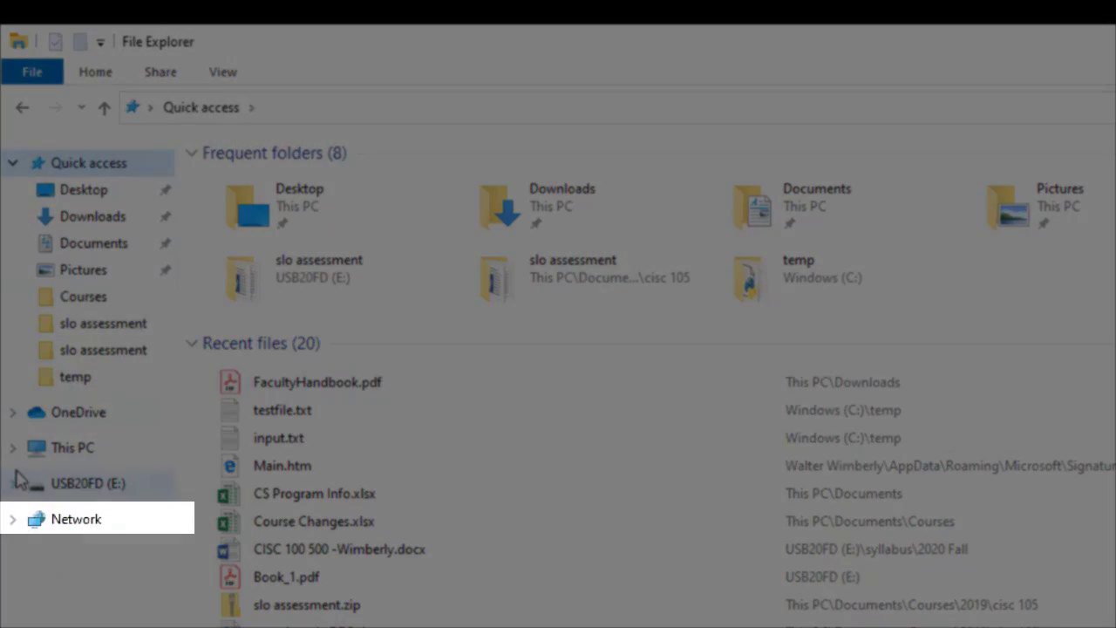
left_click(13, 447)
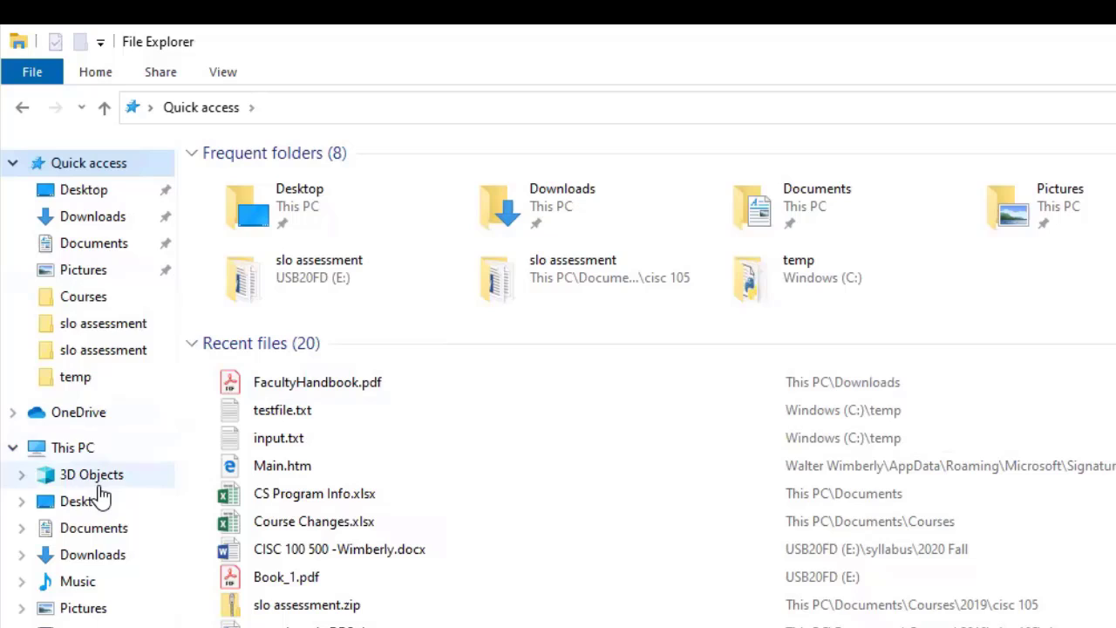
mouse_move(83, 500)
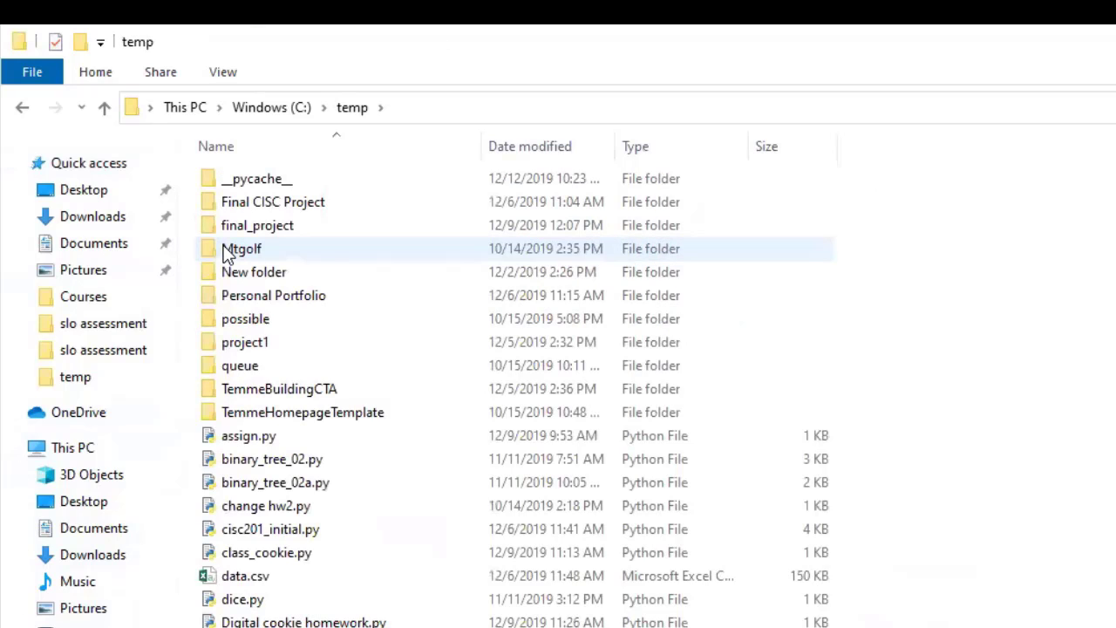
mouse_move(920, 495)
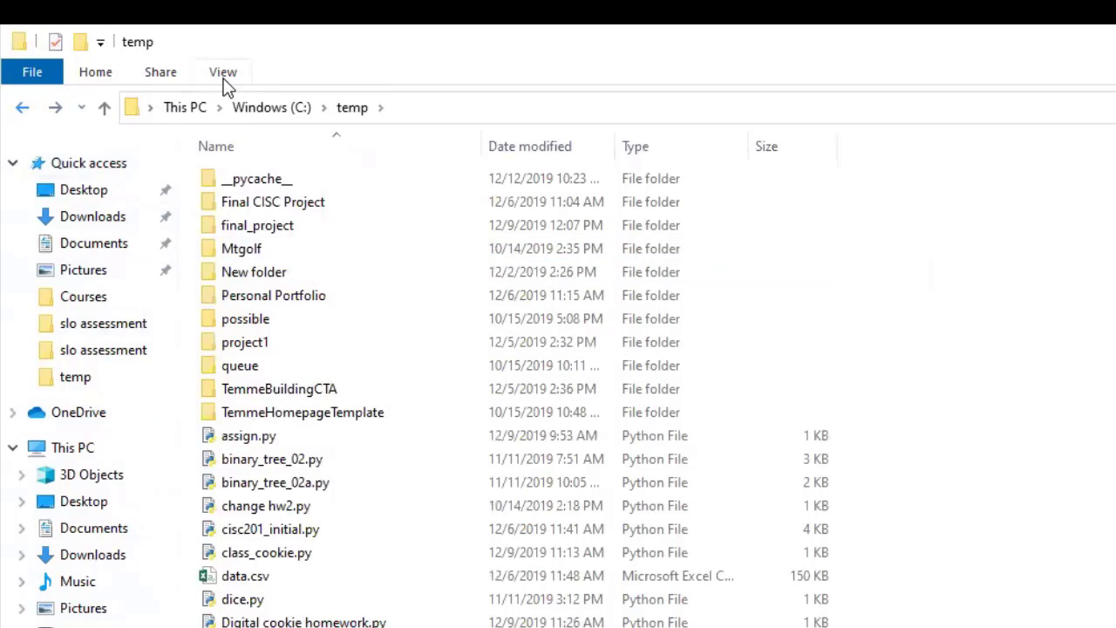
- Switch the temp folder through Extra large icons and Small icons, then back to Details
left_click(223, 72)
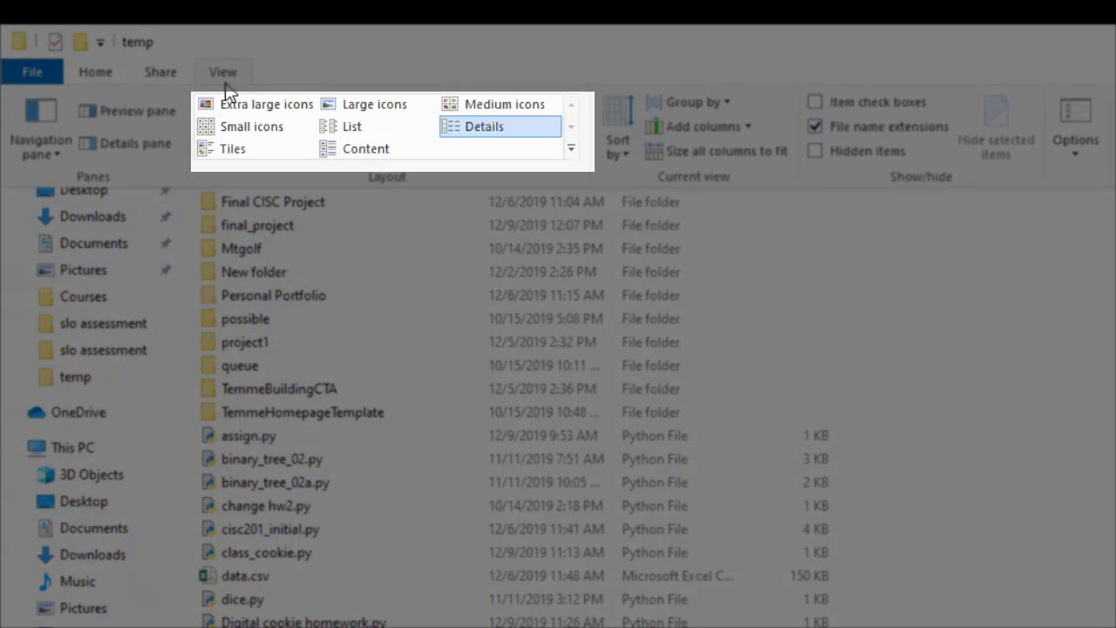
mouse_move(242, 83)
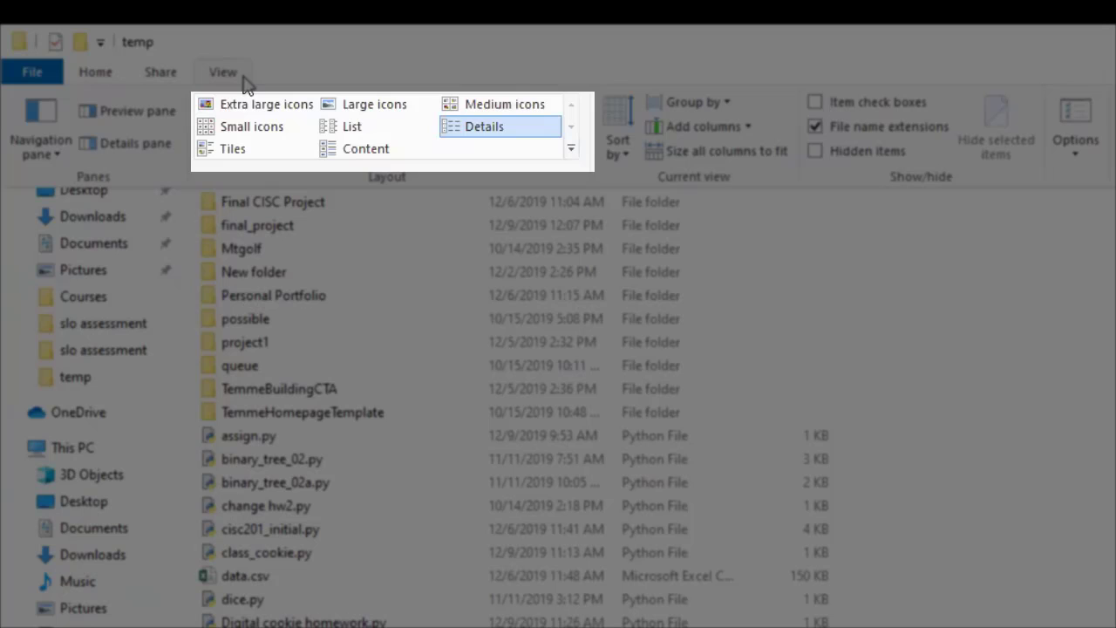
left_click(266, 104)
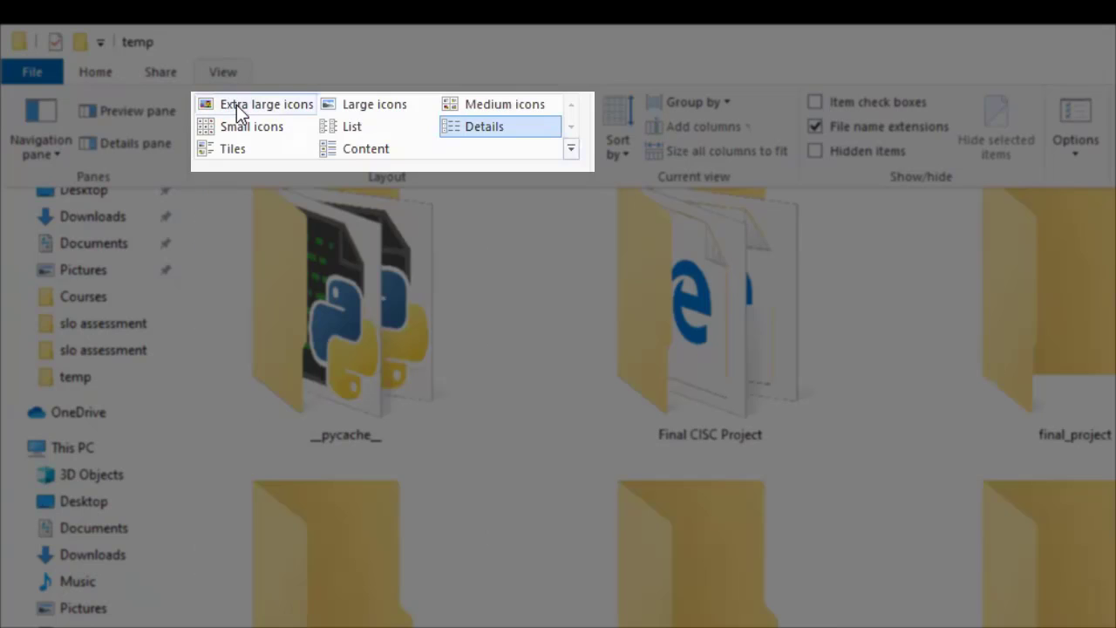
left_click(251, 126)
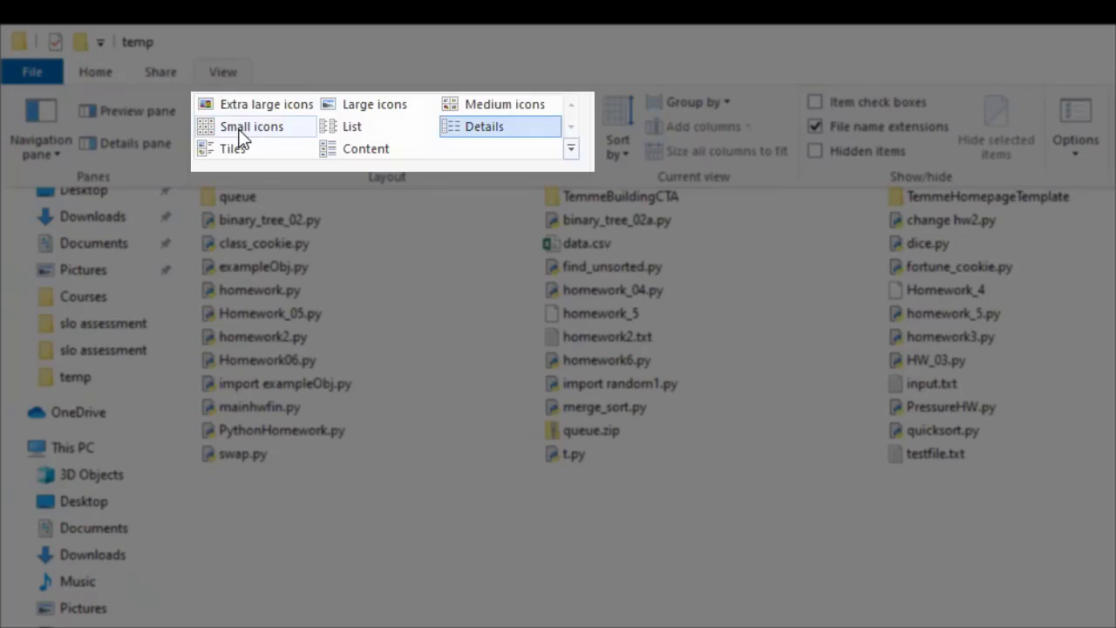
left_click(484, 126)
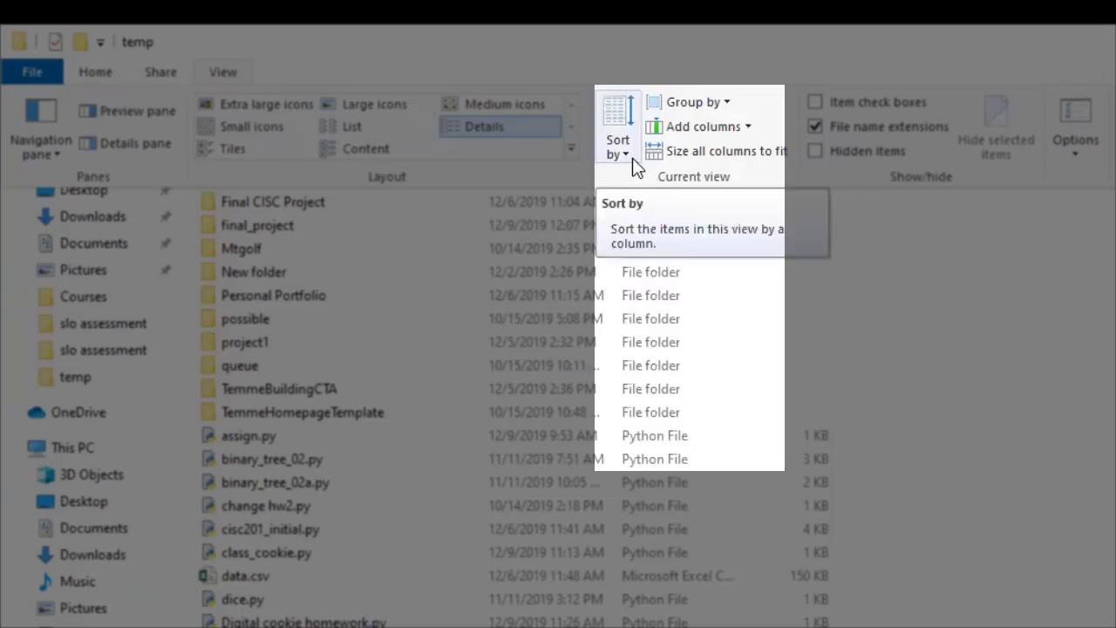
- Browse the Sort by and Group by dropdowns without changing the current choices
left_click(617, 127)
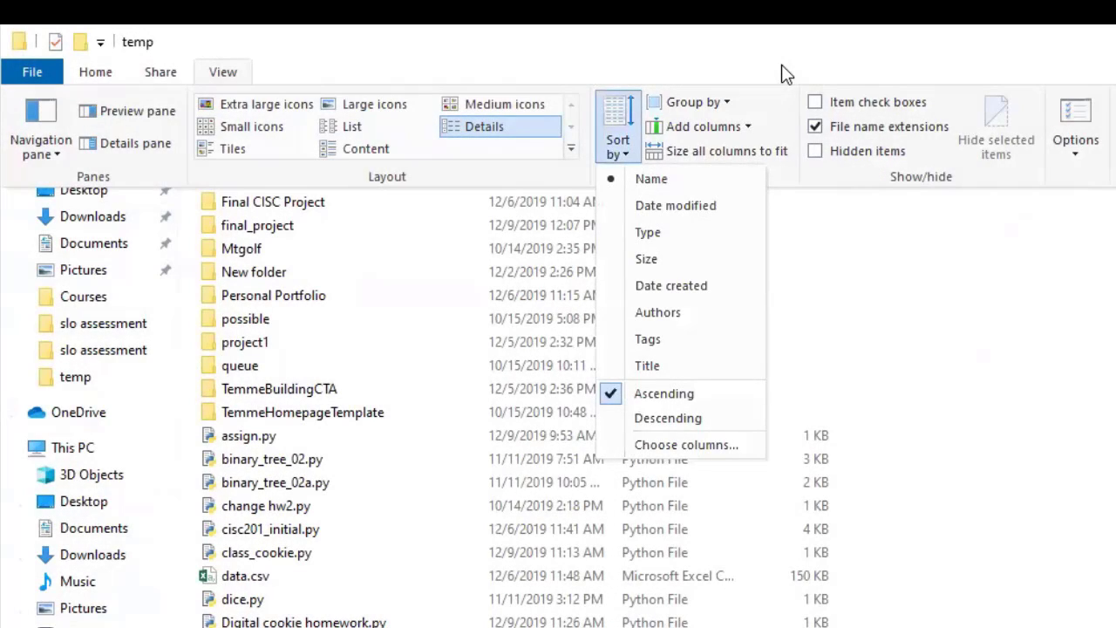
left_click(687, 102)
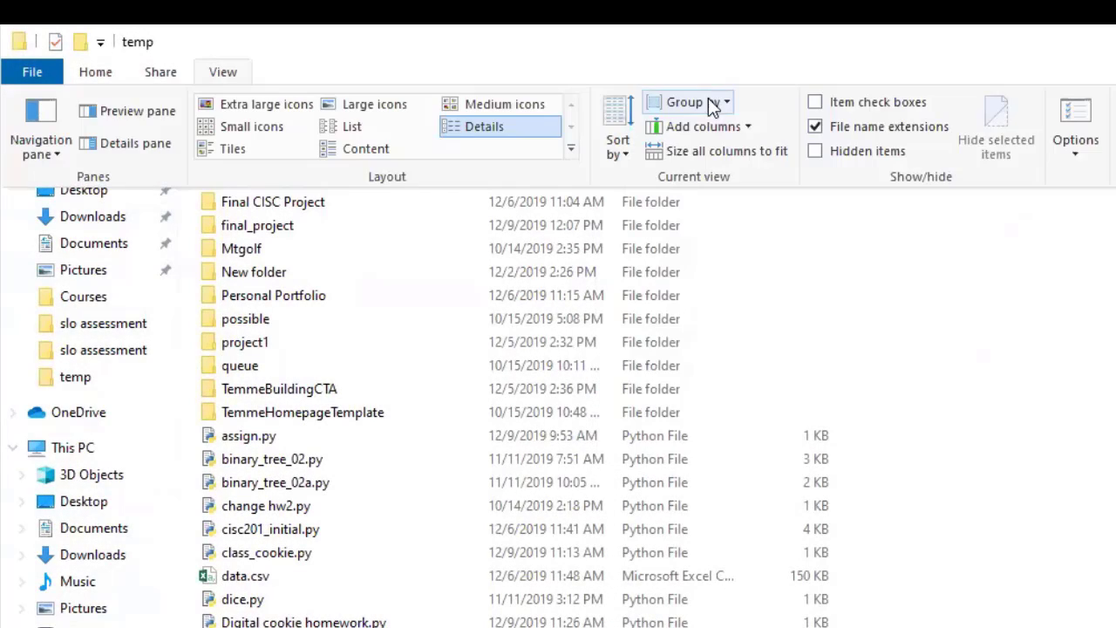
left_click(684, 101)
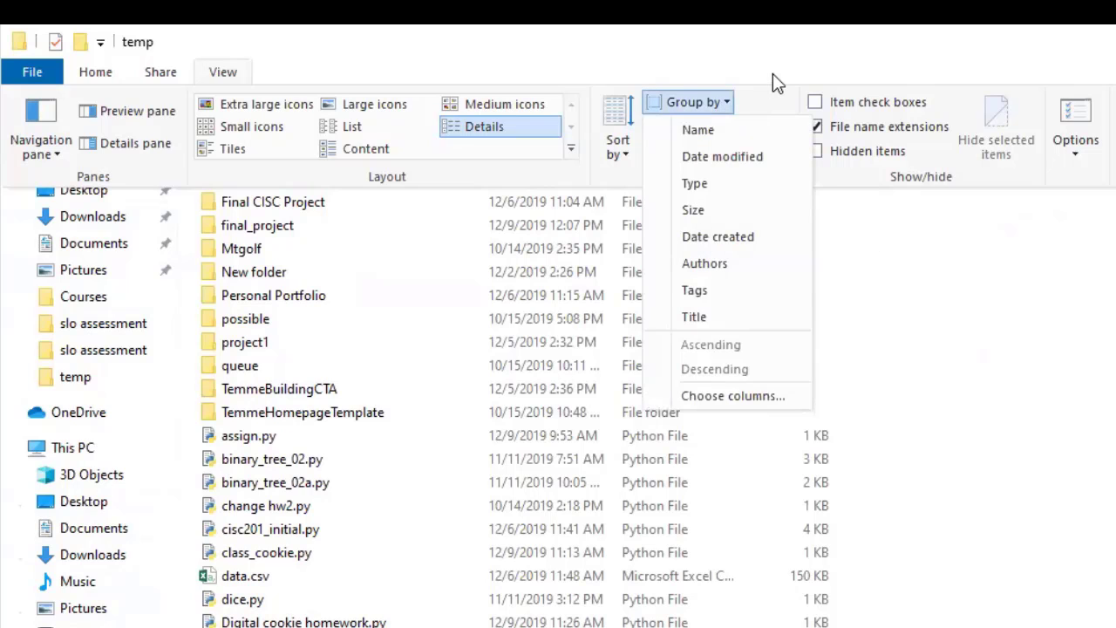
left_click(688, 102)
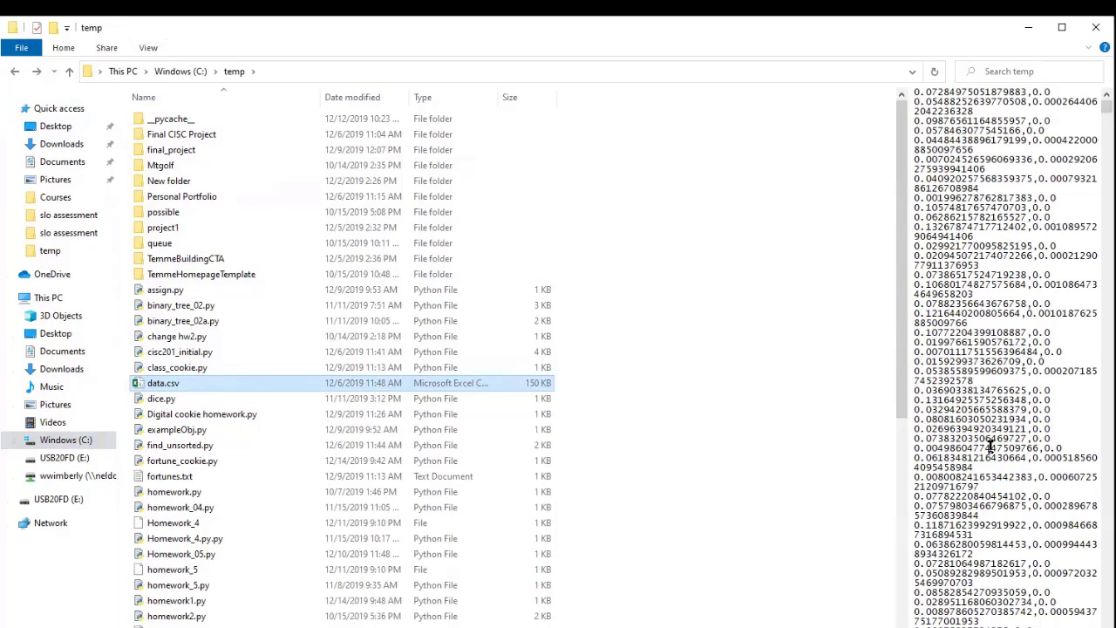
left_click(362, 97)
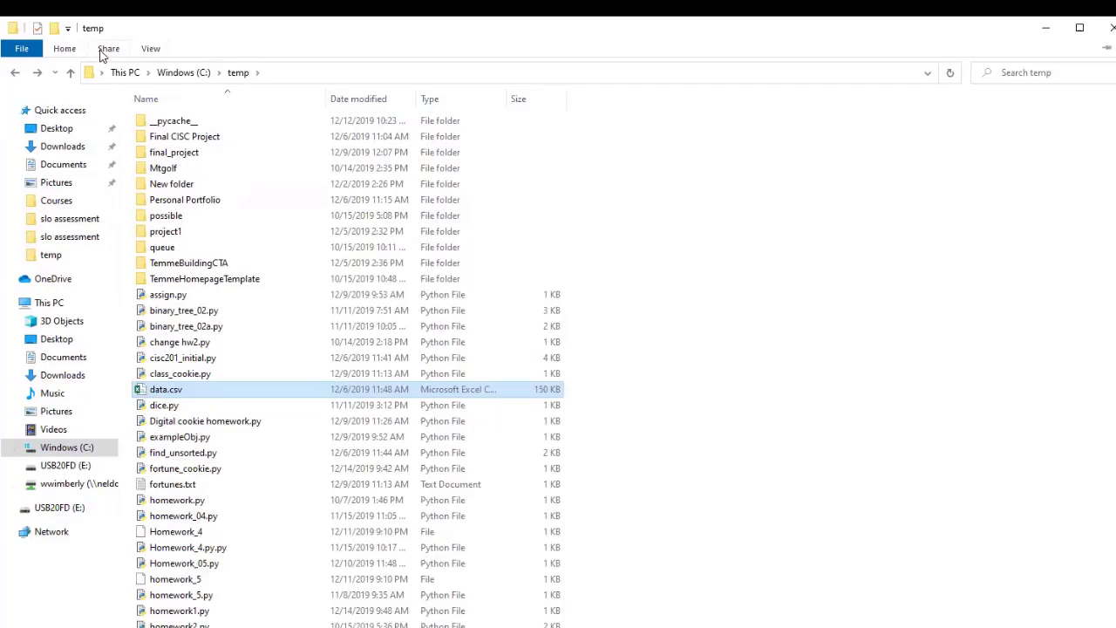
- Show the Share ribbon with email, zip, burn, print and fax options
left_click(108, 48)
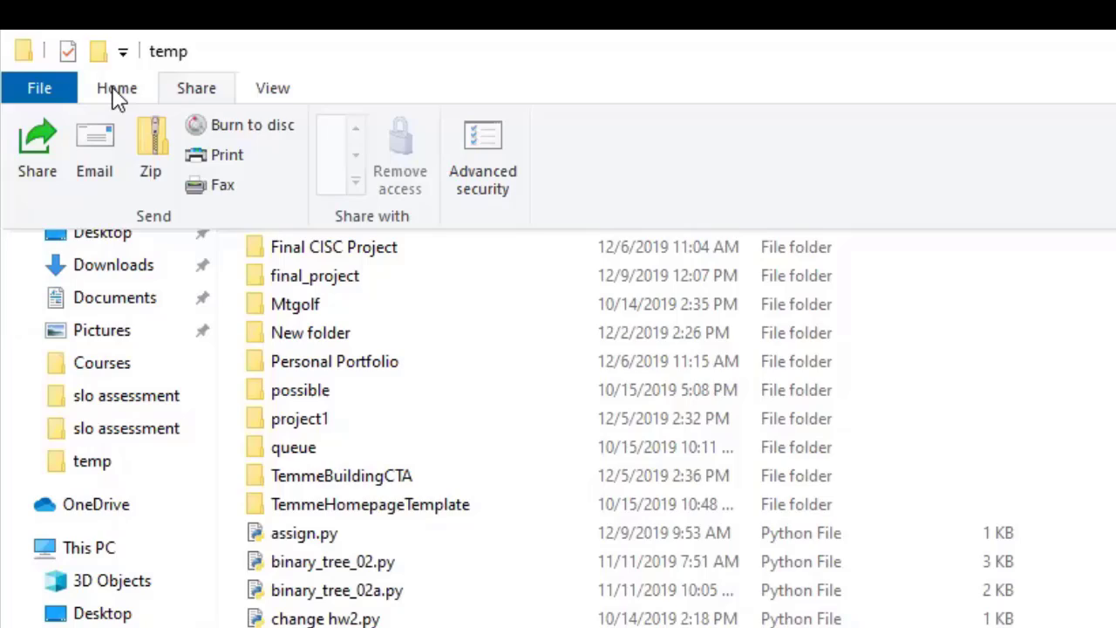
- Show the Home ribbon's Clipboard, Organize, New, Open and Select groups
left_click(116, 88)
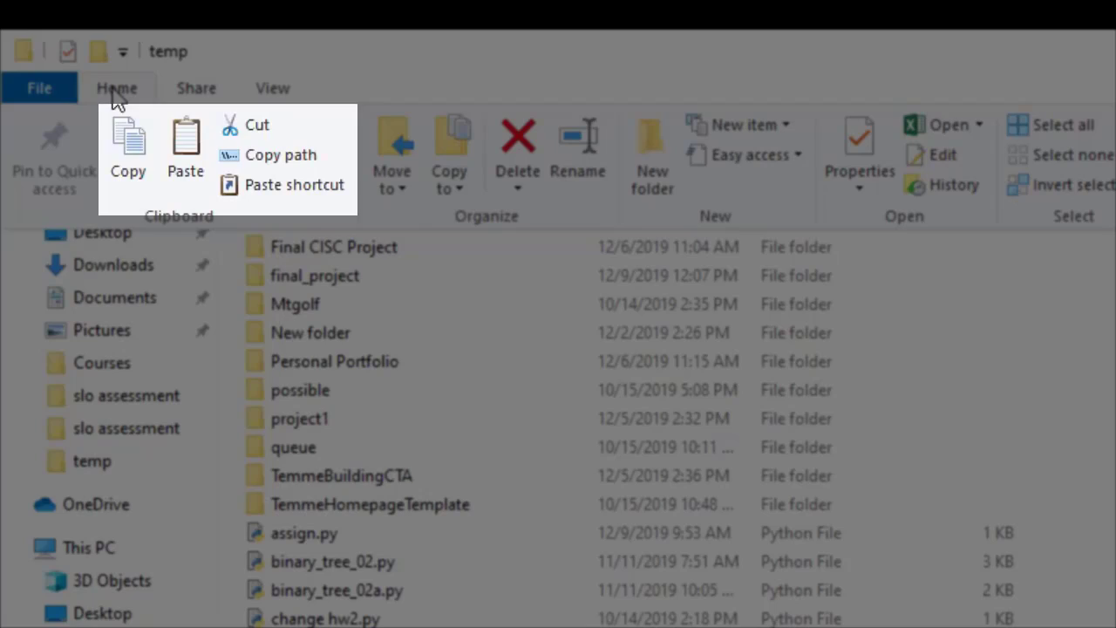
left_click(117, 88)
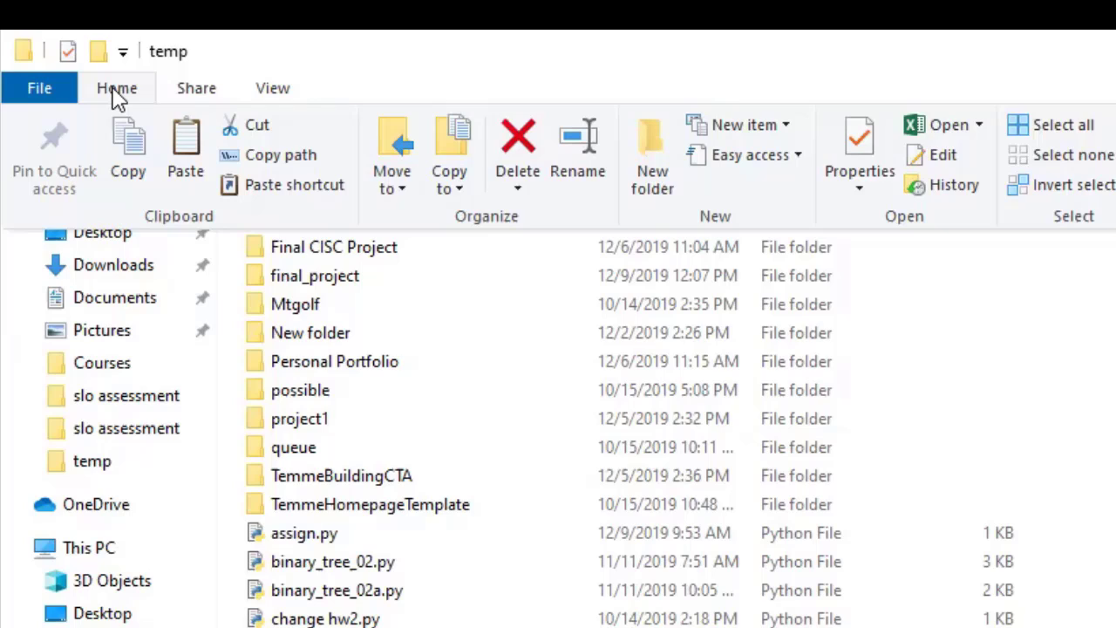
mouse_move(752, 361)
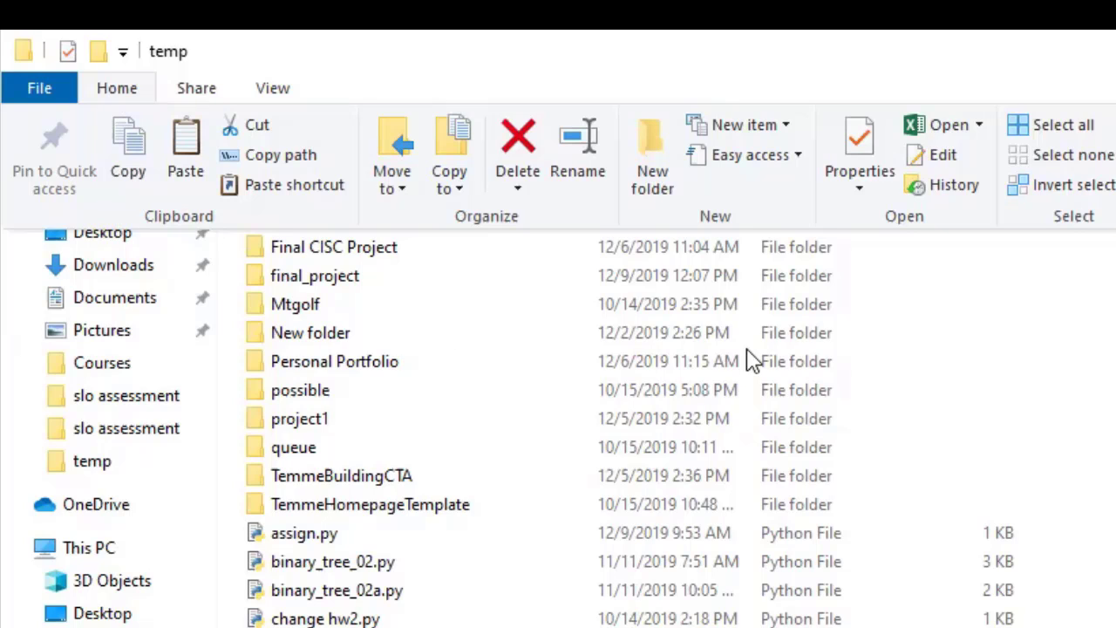